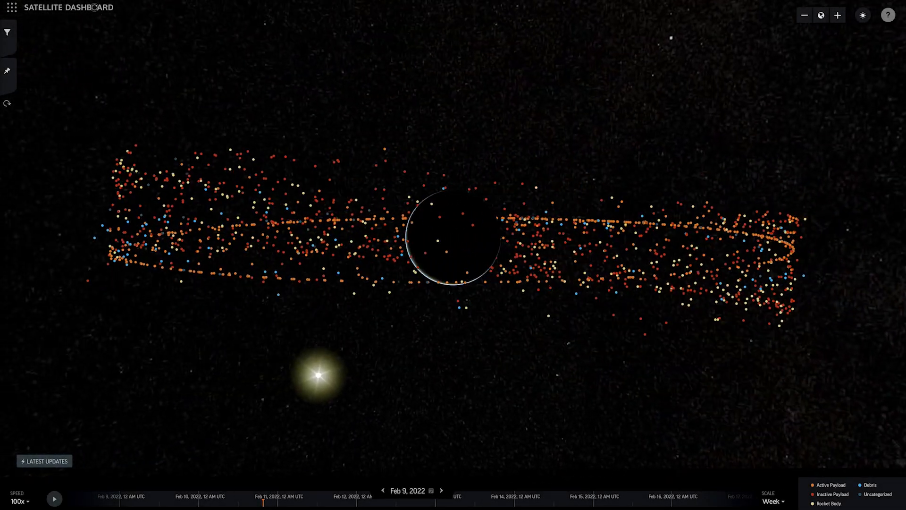
- Start the satellite motion animation and adjust the globe view
{"action": "left_click", "coordinate": [54, 498]}
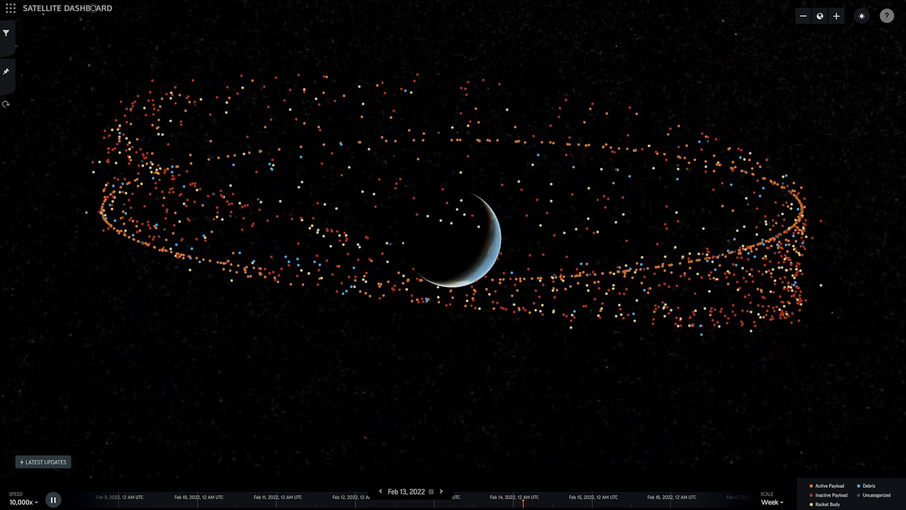
{"action": "left_click", "coordinate": [441, 491]}
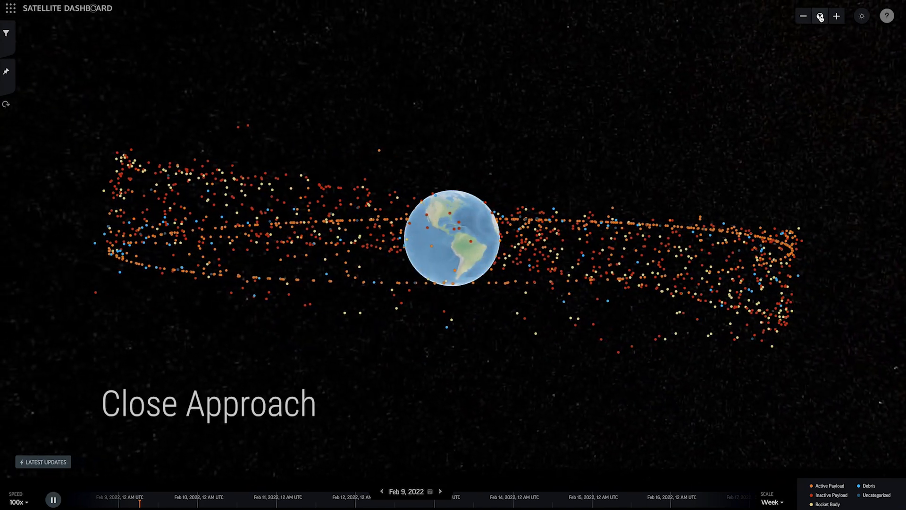
{"action": "left_click", "coordinate": [44, 461]}
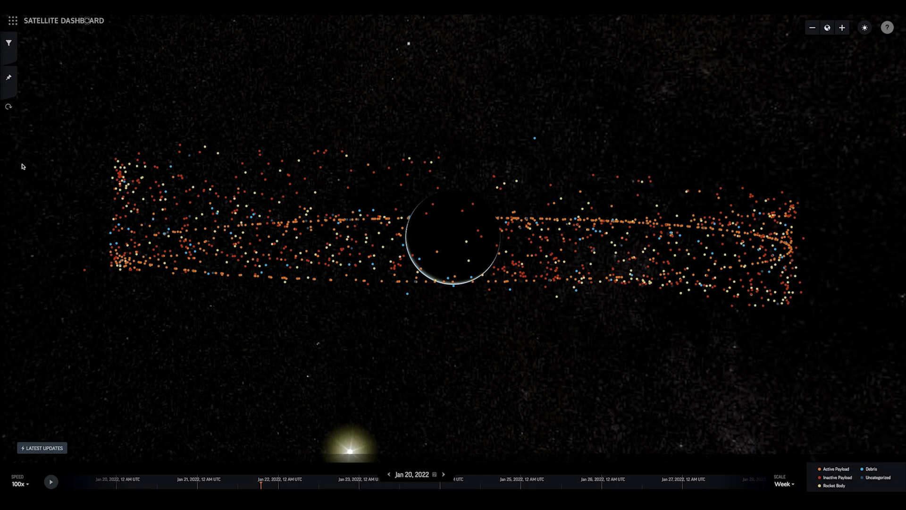
- Filter objects by name to SJ-17 and show its orbit with details
{"action": "left_click", "coordinate": [8, 44]}
{"action": "type", "text": "sj"}
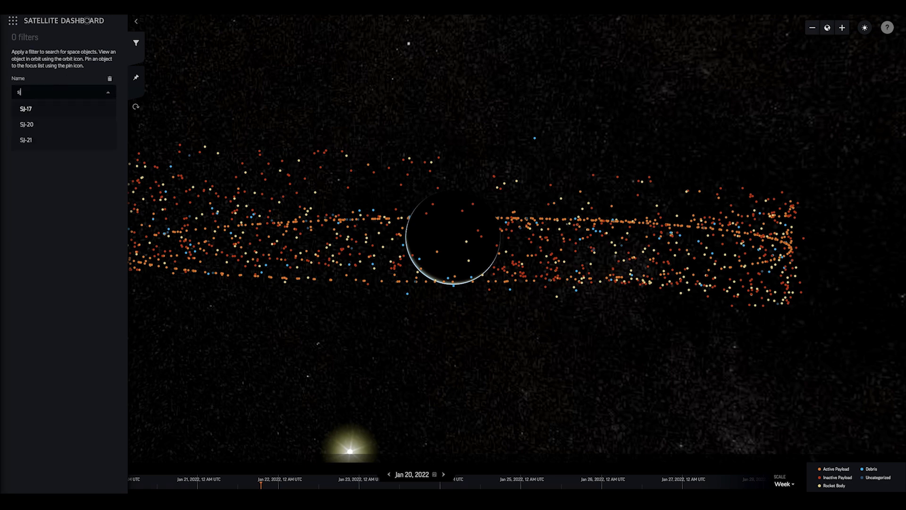
{"action": "left_click", "coordinate": [26, 108]}
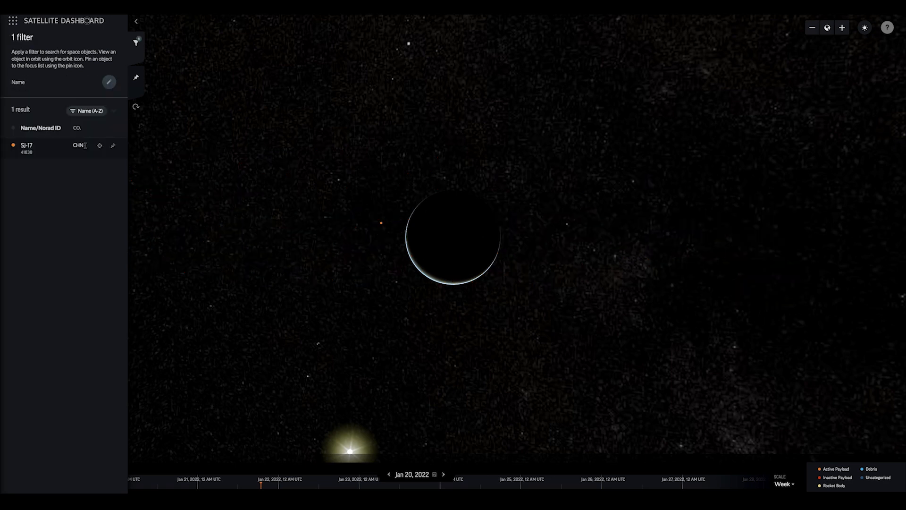
{"action": "left_click", "coordinate": [99, 146]}
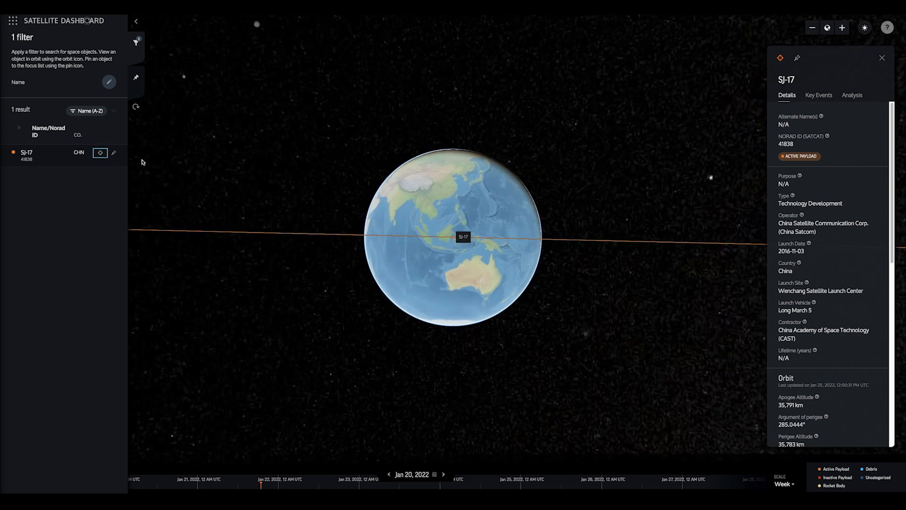
{"action": "mouse_move", "coordinate": [821, 103]}
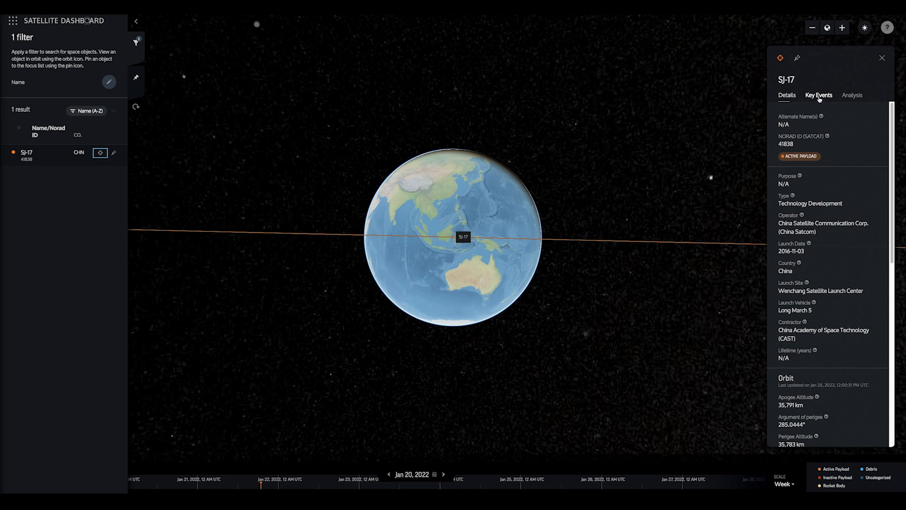
- List SJ-17's close approaches within distance 17 and show CHINASAT 1C in orbit
{"action": "left_click", "coordinate": [819, 96]}
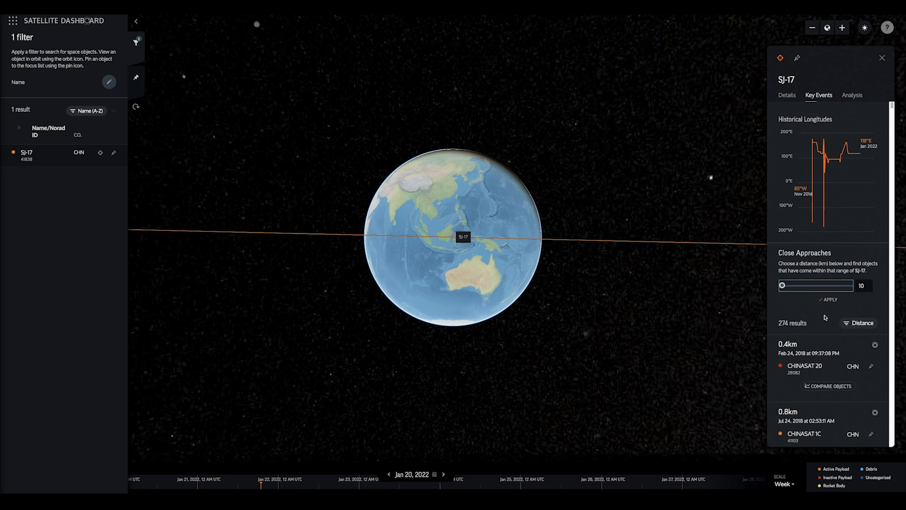
{"action": "left_click", "coordinate": [828, 299]}
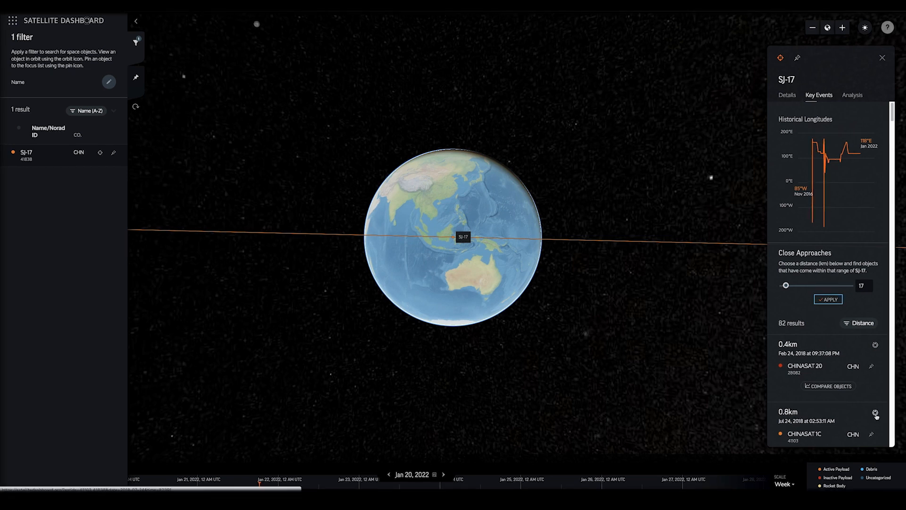
{"action": "left_click", "coordinate": [876, 413]}
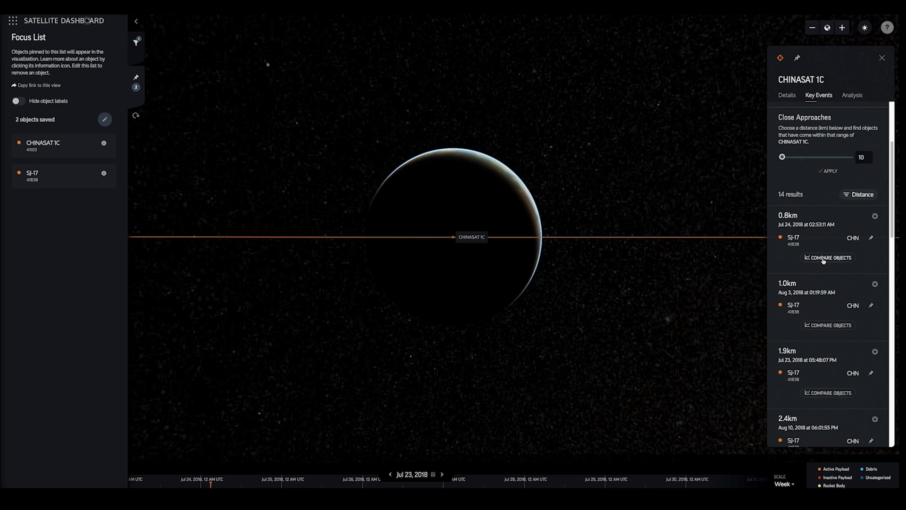
- Compare historical longitudes of CHINASAT 1C and SJ-17 and download the chart as SVG
{"action": "left_click", "coordinate": [831, 258]}
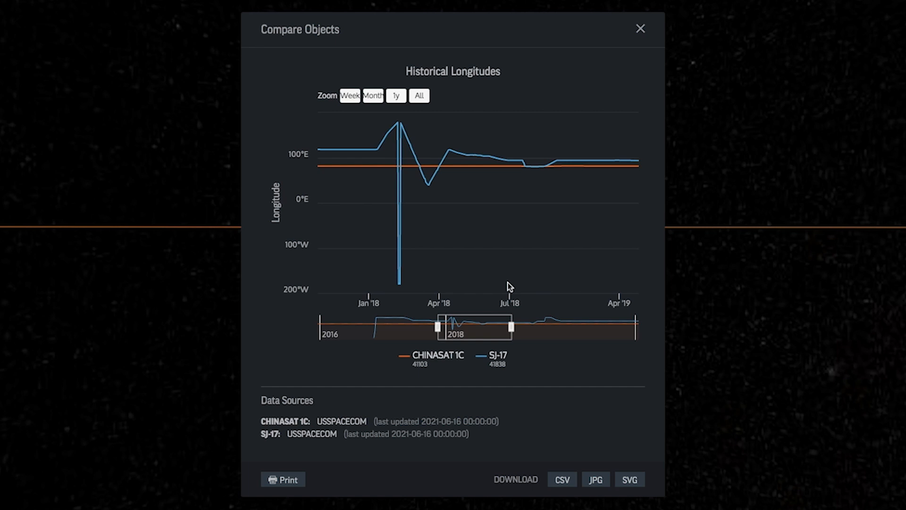
{"action": "mouse_move", "coordinate": [506, 273]}
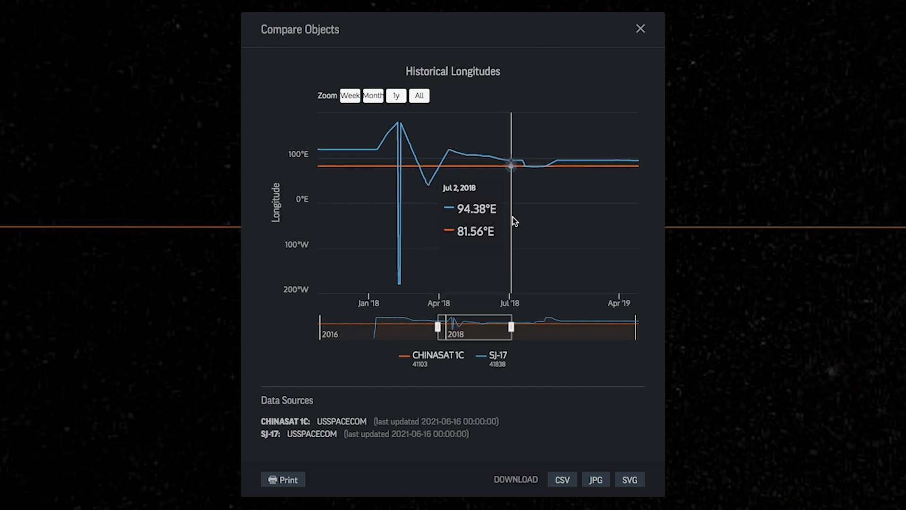
{"action": "mouse_move", "coordinate": [531, 223]}
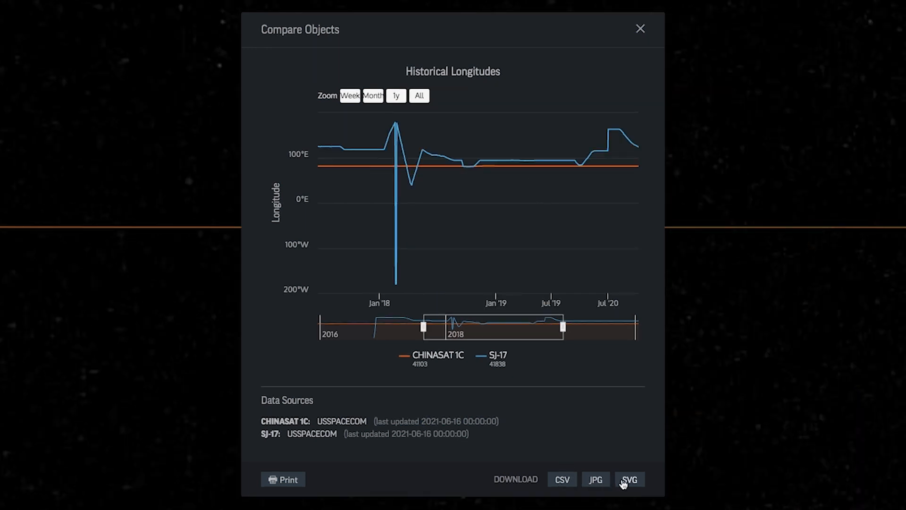
{"action": "left_click", "coordinate": [629, 479]}
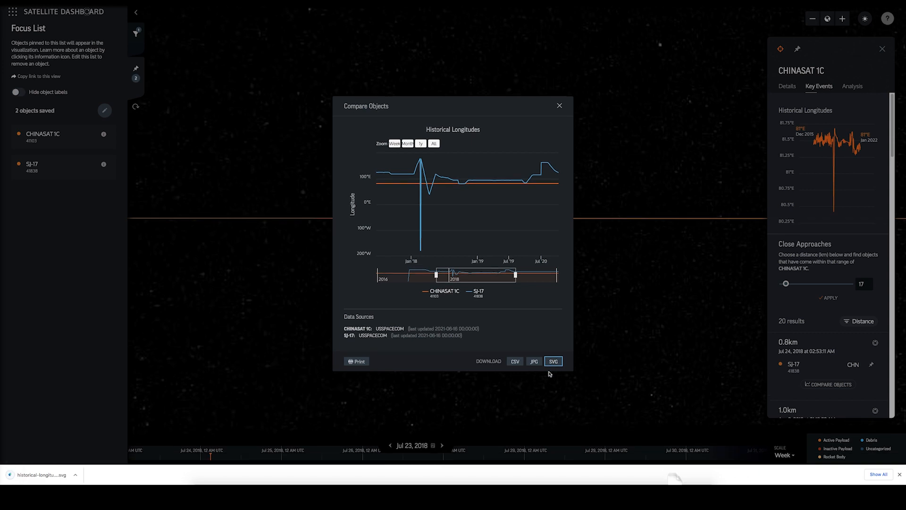
{"action": "mouse_move", "coordinate": [549, 382]}
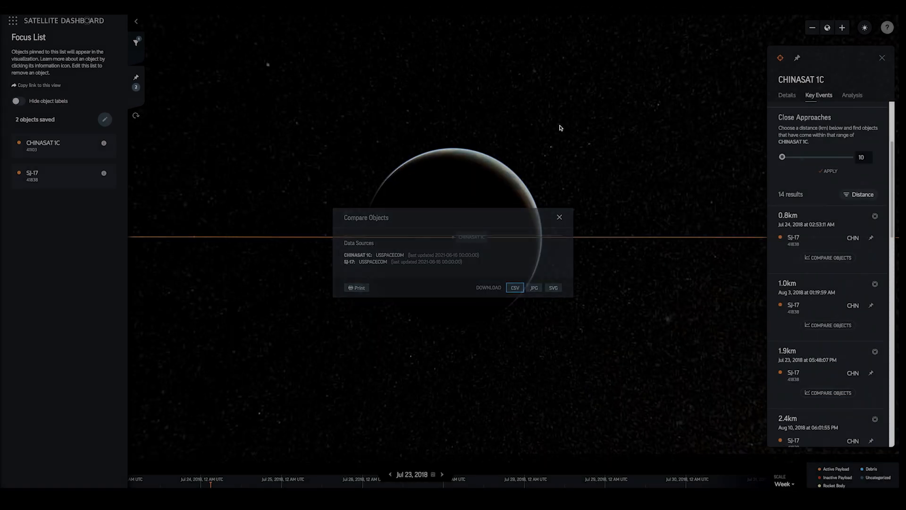
- Close the comparison and focus list, then review the Latest Updates of close-approach events
{"action": "left_click", "coordinate": [559, 217]}
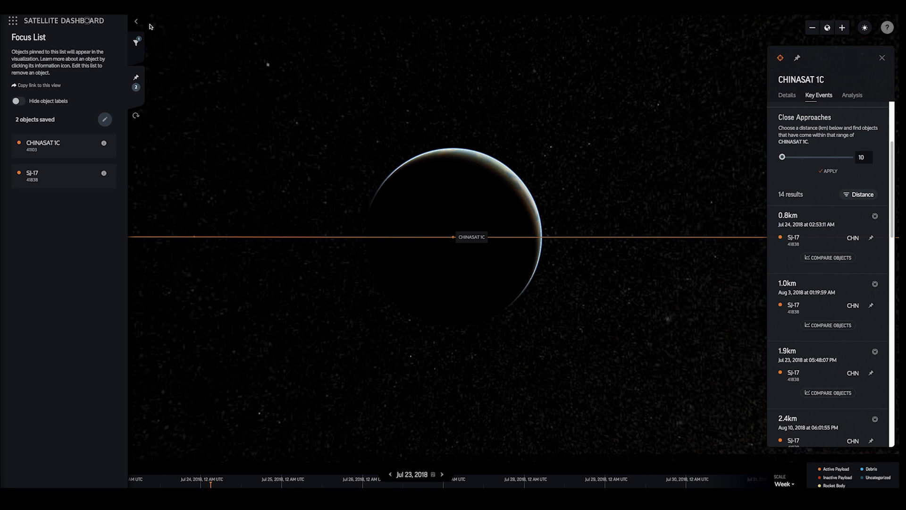
{"action": "left_click", "coordinate": [136, 22]}
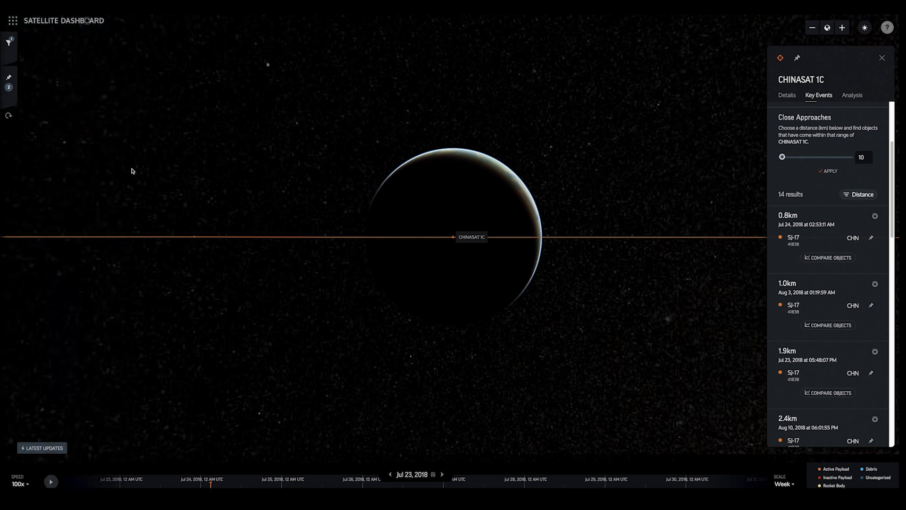
{"action": "left_click", "coordinate": [41, 447]}
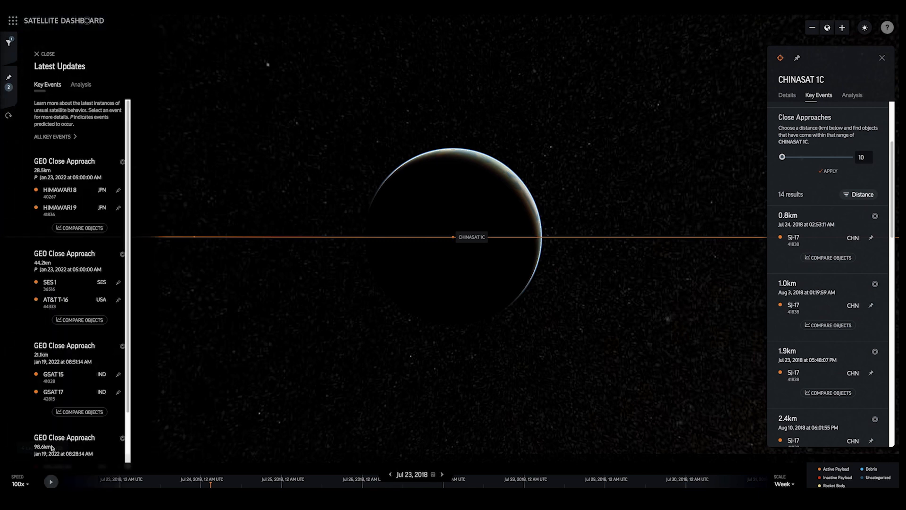
{"action": "scroll", "scroll_direction": "down", "scroll_amount": 3}
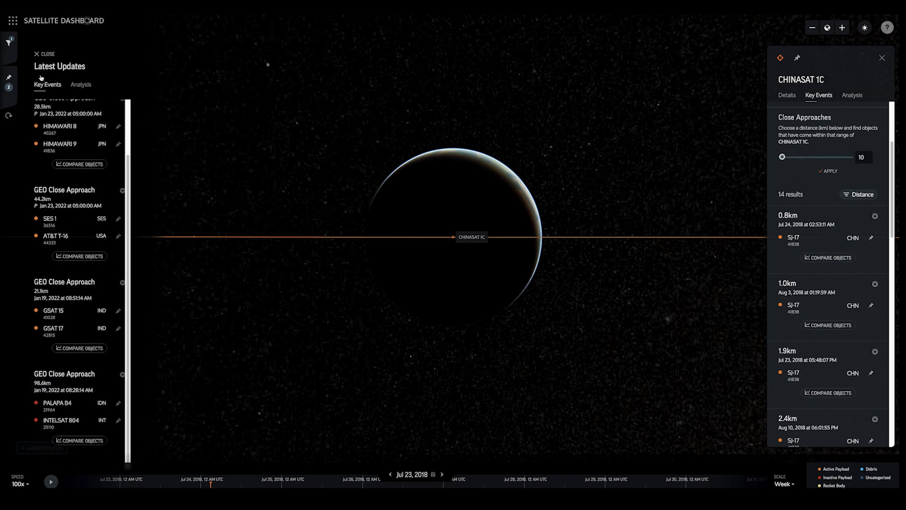
{"action": "mouse_move", "coordinate": [12, 24]}
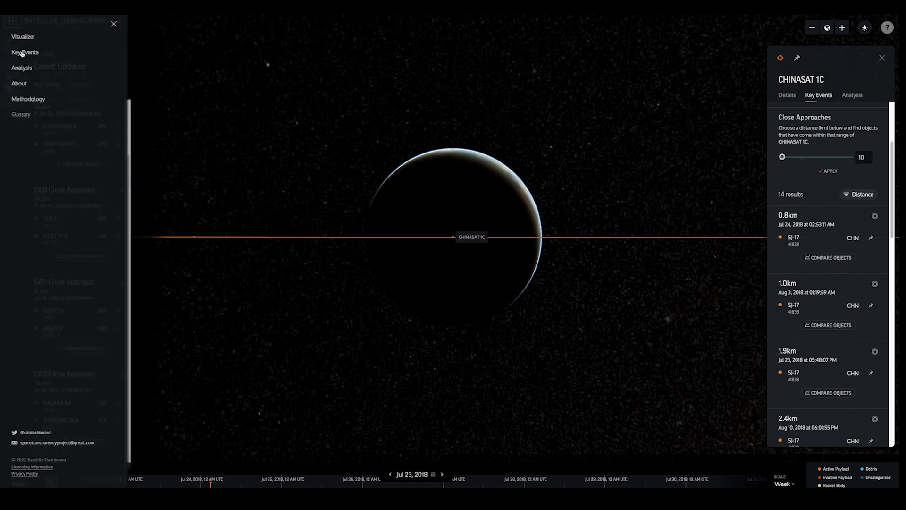
- Filter the Key Events archive to SJ-17 events from Jan 1, 2018 to Jan 1, 2019
{"action": "left_click", "coordinate": [25, 52]}
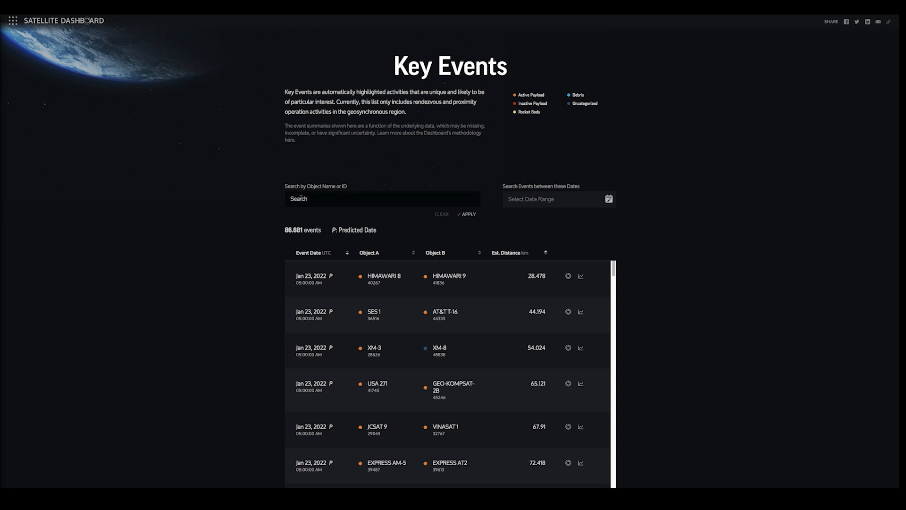
{"action": "left_click", "coordinate": [382, 199]}
{"action": "type", "text": "SJ-17"}
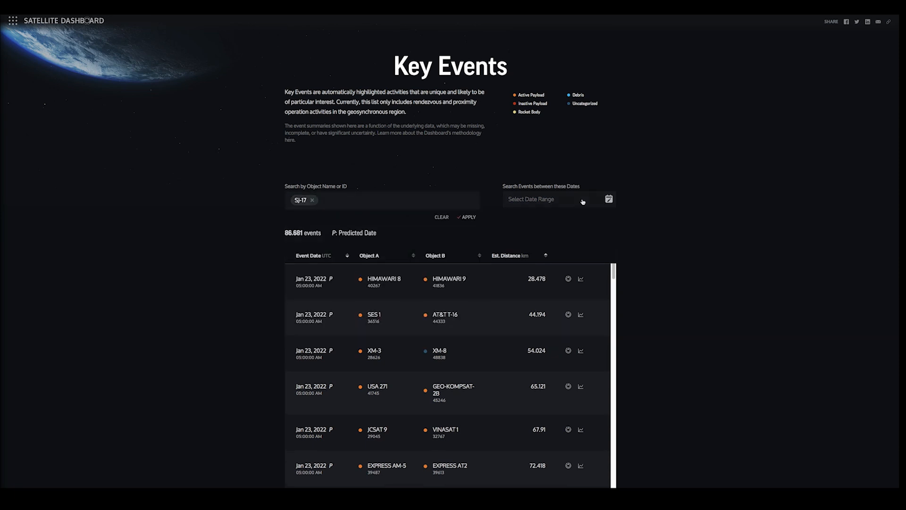
{"action": "left_click", "coordinate": [555, 199]}
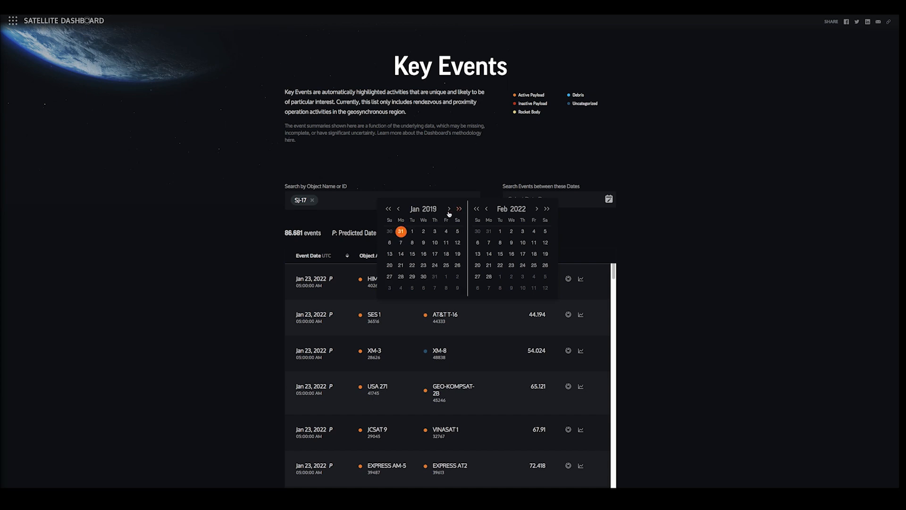
{"action": "left_click", "coordinate": [466, 218]}
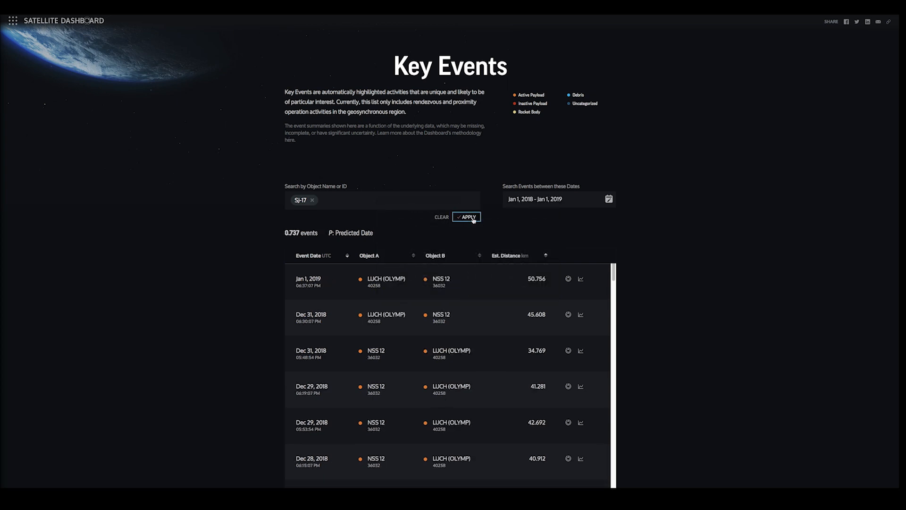
{"action": "left_click", "coordinate": [441, 217]}
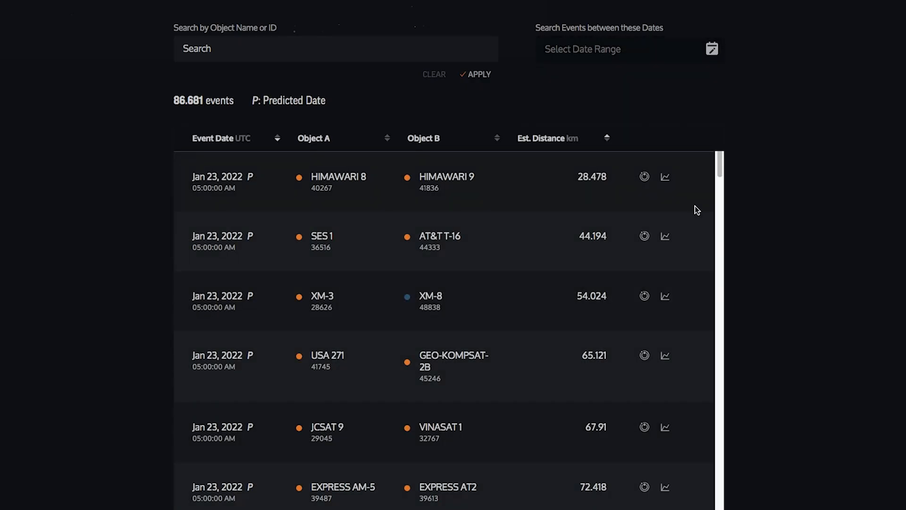